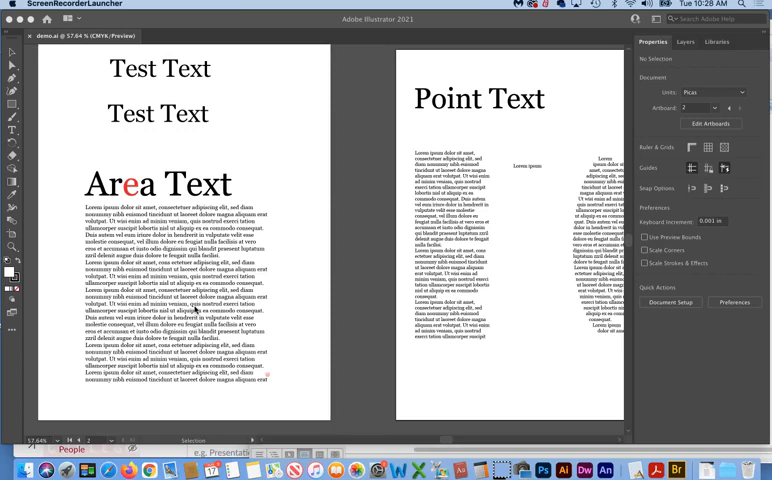
pyautogui.moveTo(267, 288)
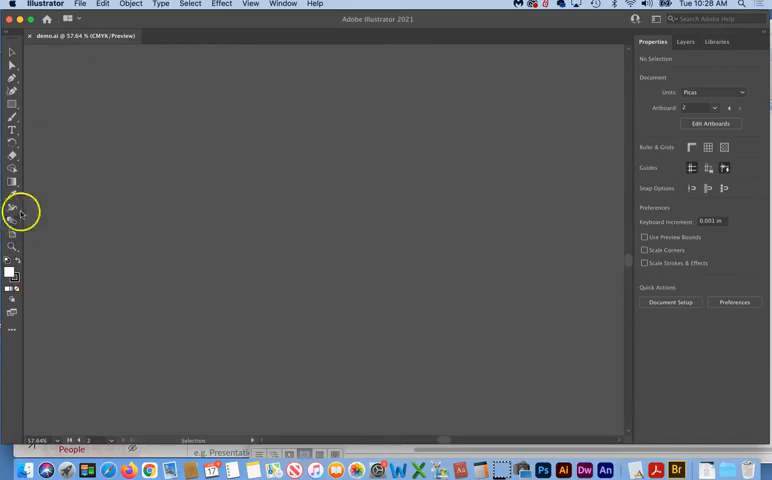
# Draw Artboard 3, about 10.85 by 14.07 inches, on the empty canvas
pyautogui.click(13, 213)
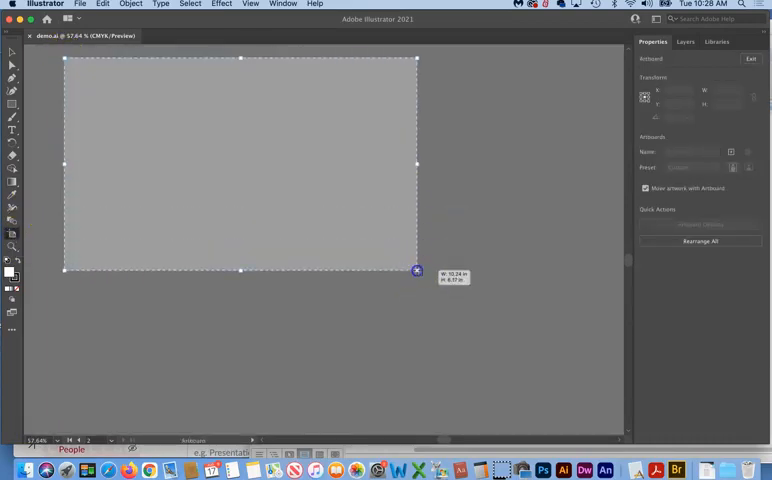
pyautogui.moveTo(416, 271); pyautogui.dragTo(439, 422)
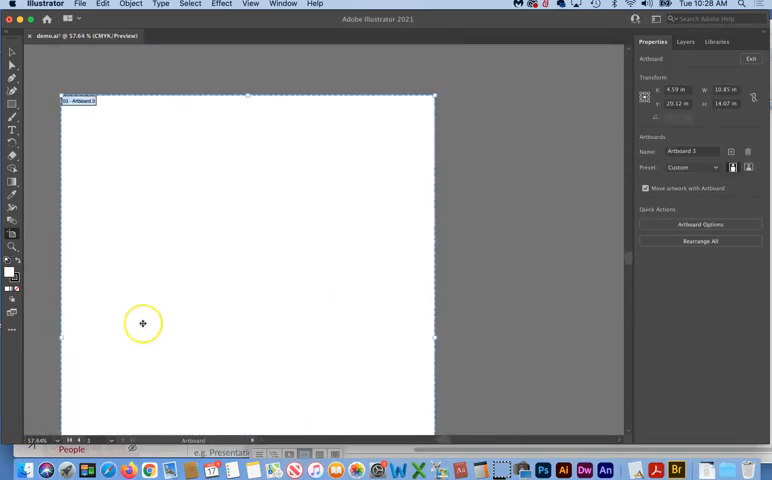
pyautogui.moveTo(13, 262)
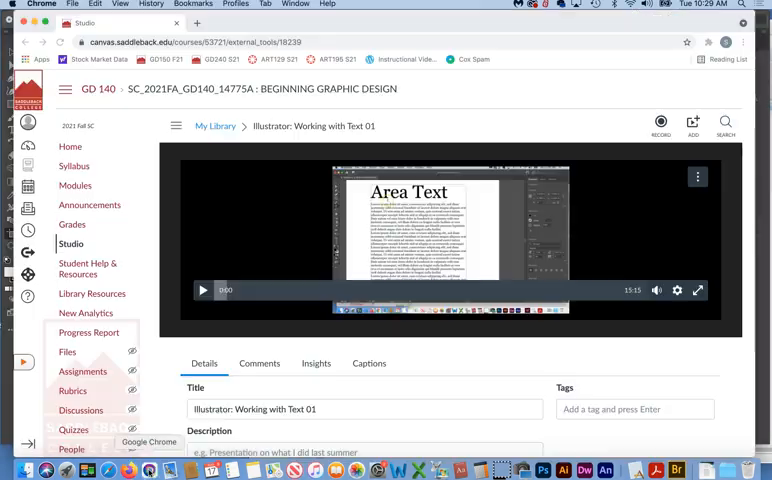
# Search Google for 'typography' and scroll down to the Wikipedia result
pyautogui.write('typ')
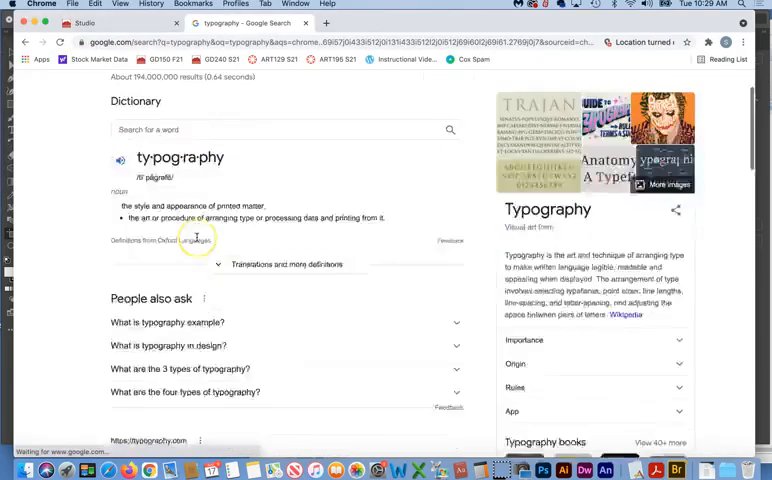
pyautogui.scroll(-3)
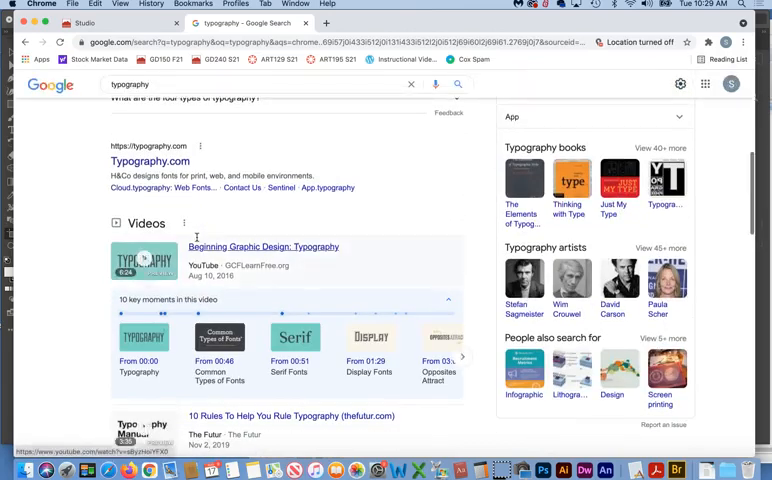
pyautogui.scroll(-3)
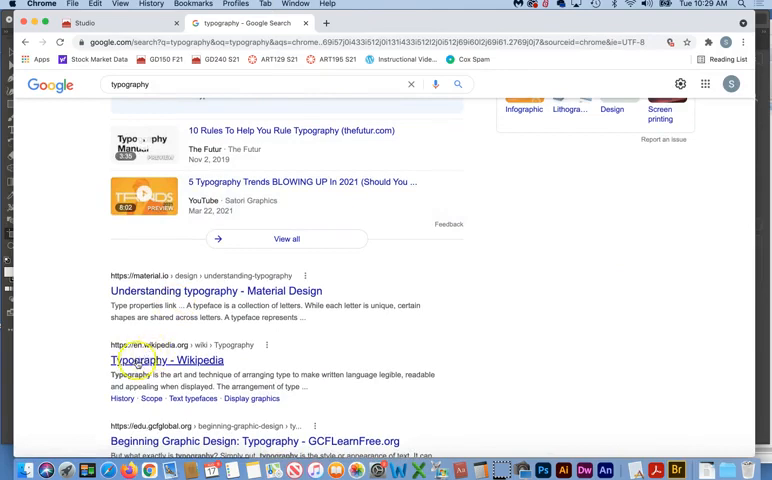
# Open the Typography – Wikipedia article and scroll through its introduction and contents
pyautogui.click(166, 359)
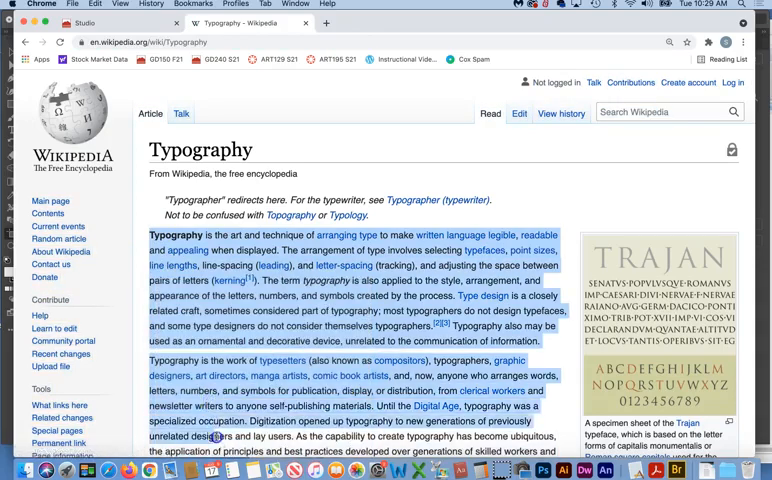
pyautogui.scroll(-3)
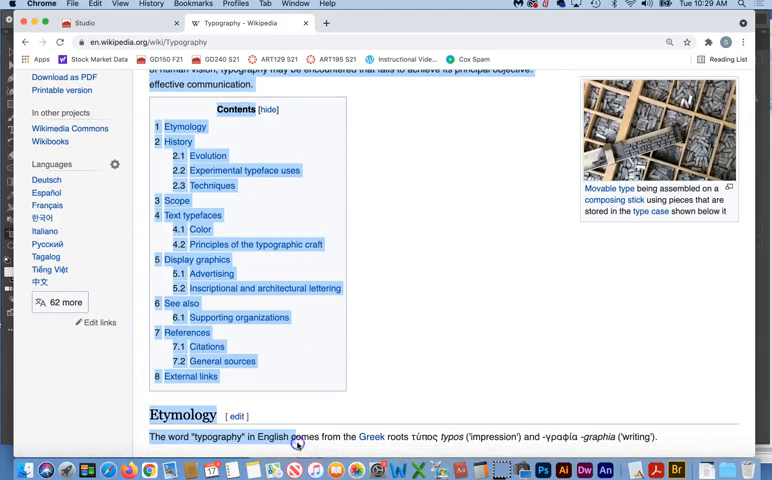
pyautogui.moveTo(350, 339)
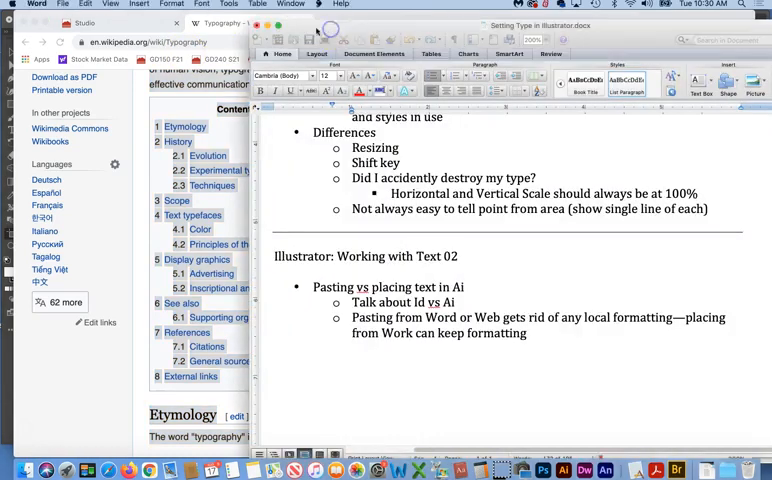
# Paste the article into a new blank Word document, downloading the STHeiti and STKaiti fonts
pyautogui.click(63, 7)
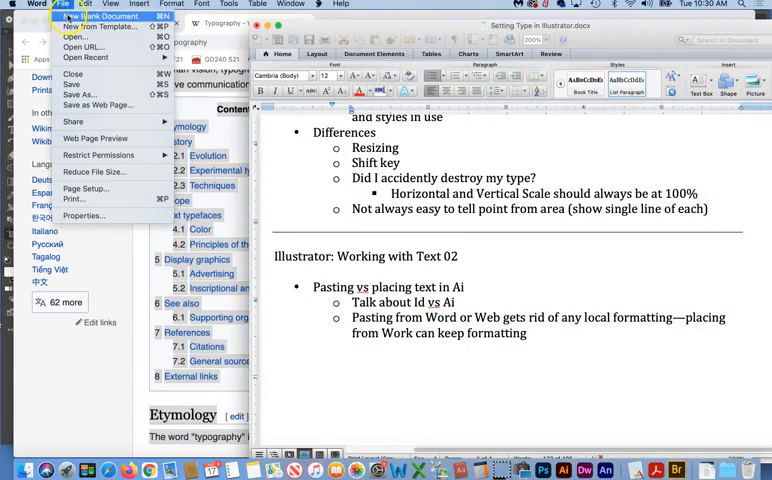
pyautogui.click(103, 17)
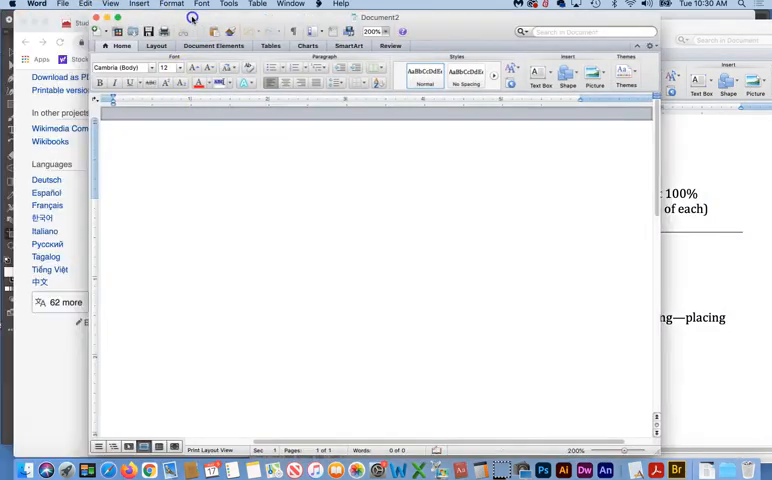
pyautogui.click(90, 7)
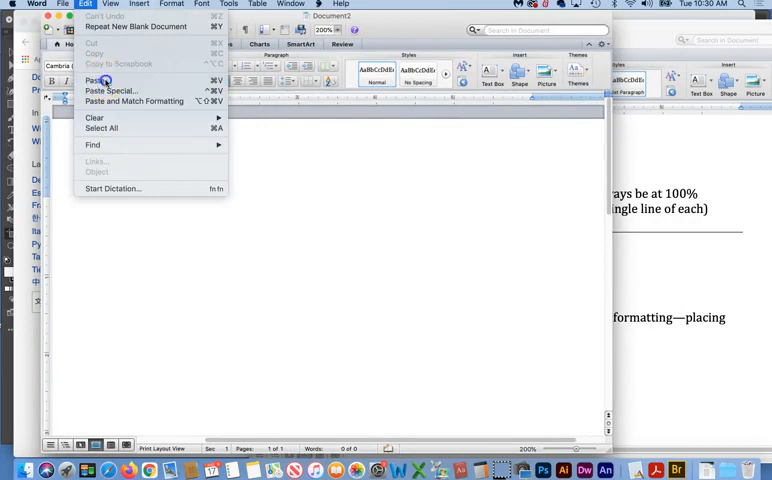
pyautogui.click(97, 76)
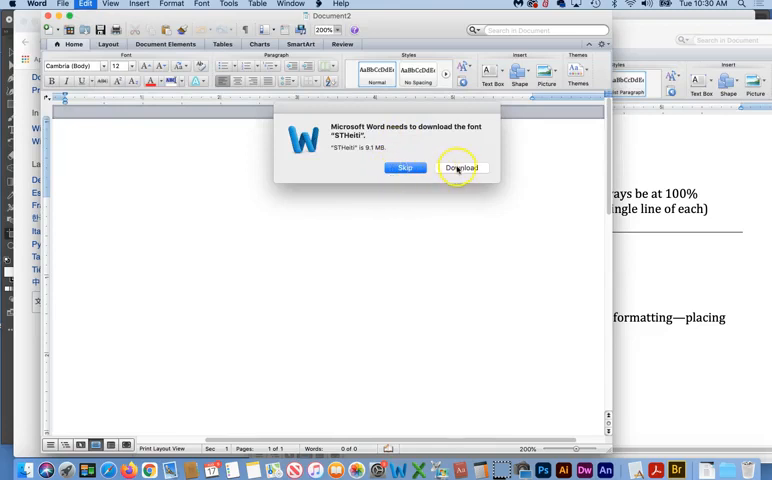
pyautogui.click(460, 167)
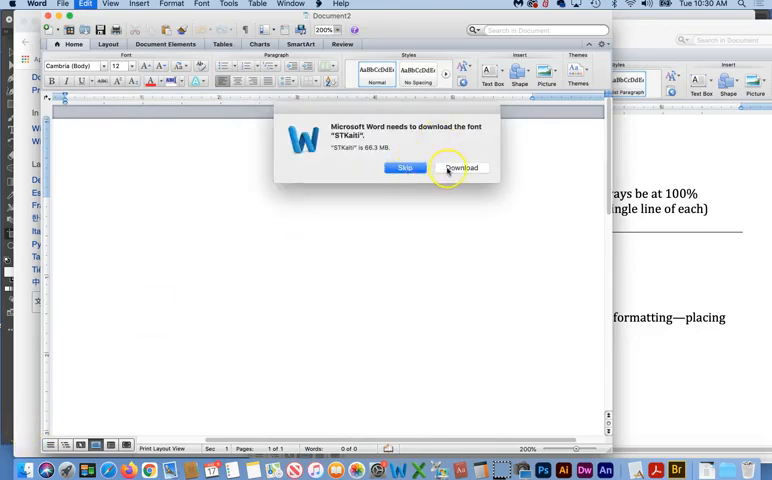
pyautogui.click(459, 167)
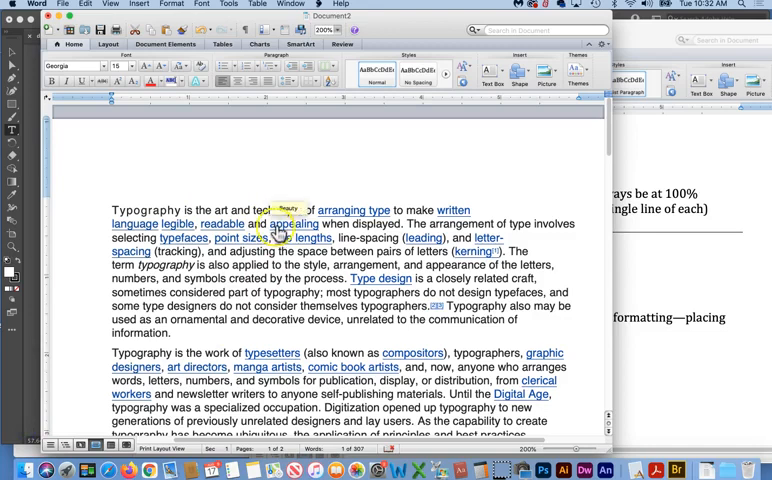
# Review the pasted article down to the Etymology heading, then return to Illustrator
pyautogui.scroll(-3)
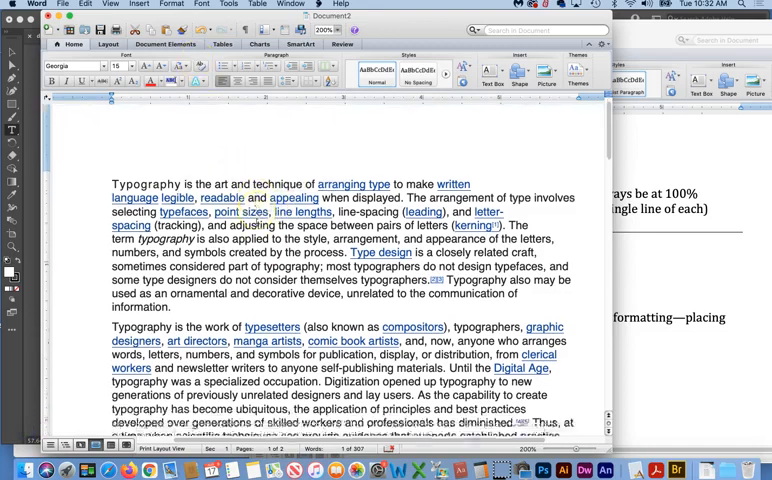
pyautogui.scroll(-3)
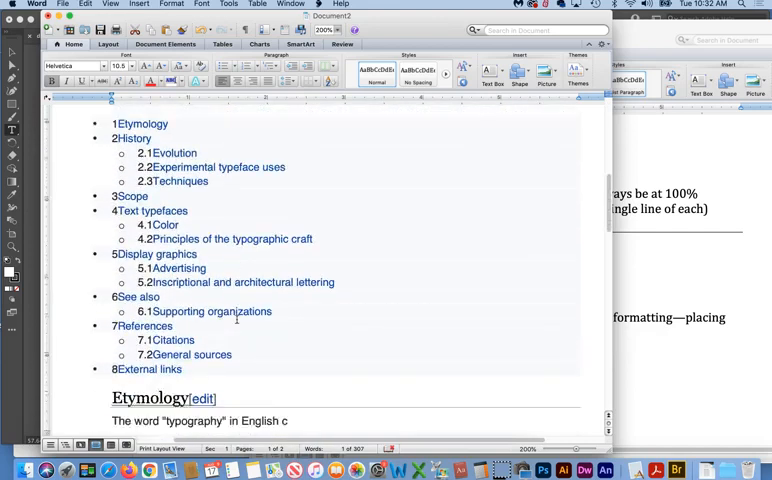
pyautogui.scroll(-3)
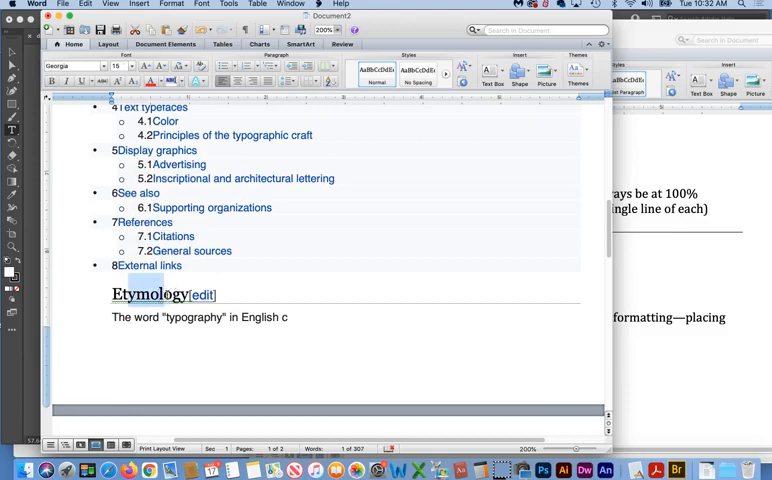
pyautogui.moveTo(160, 236)
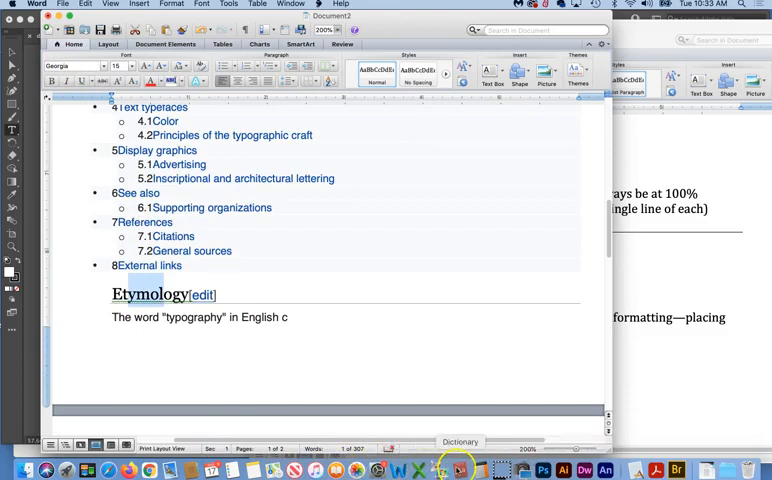
pyautogui.click(550, 469)
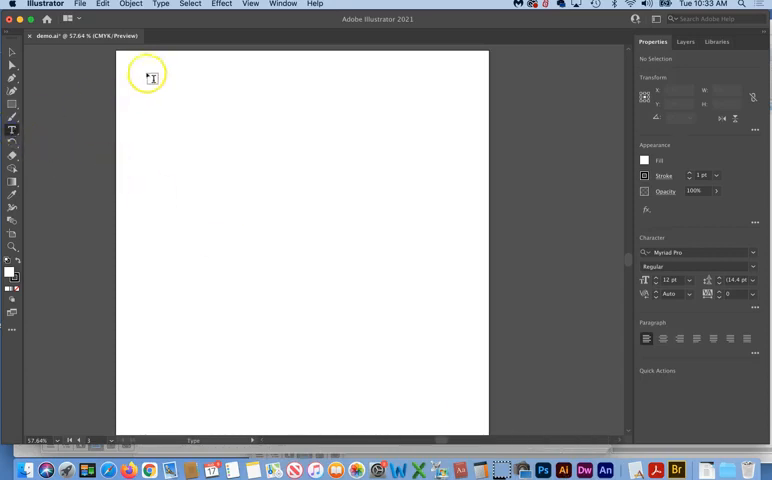
# Draw an area text frame on the artboard and paste the Typography article into it
pyautogui.moveTo(143, 75); pyautogui.dragTo(455, 320)
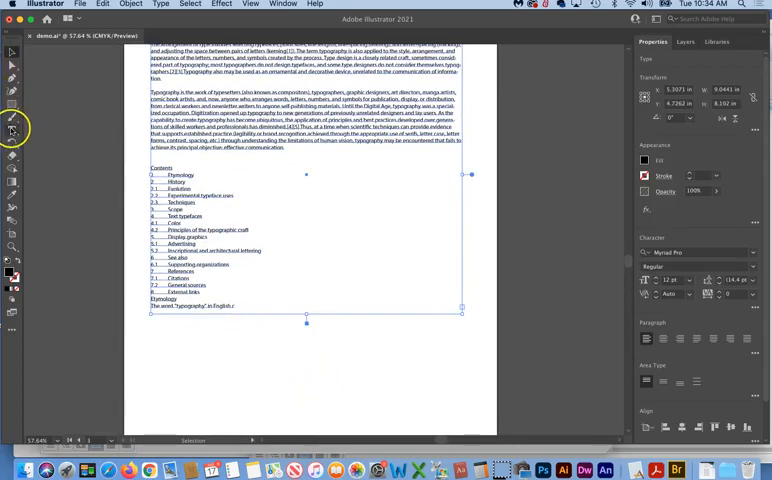
pyautogui.moveTo(11, 131)
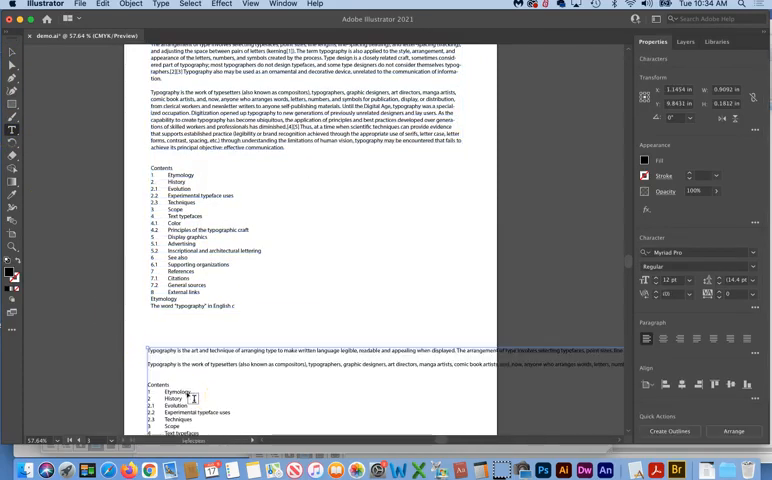
# Scroll below the artboard to add a single-line point-text copy of the article
pyautogui.scroll(-3)
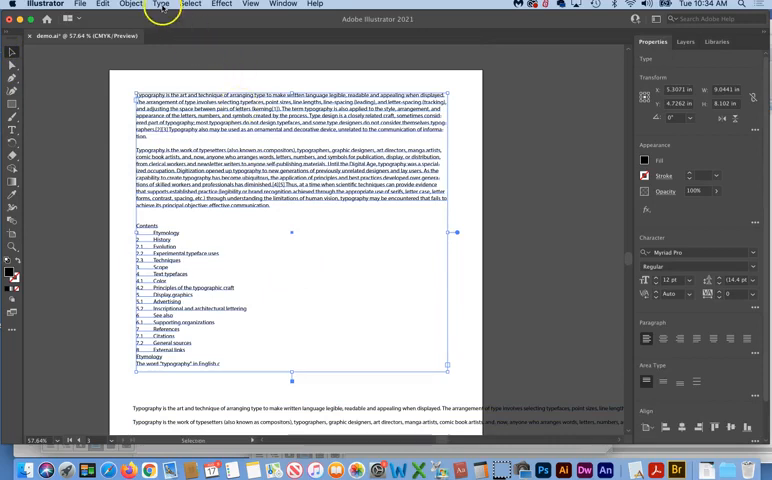
# Enable Show Hidden Characters from the Type menu
pyautogui.click(158, 11)
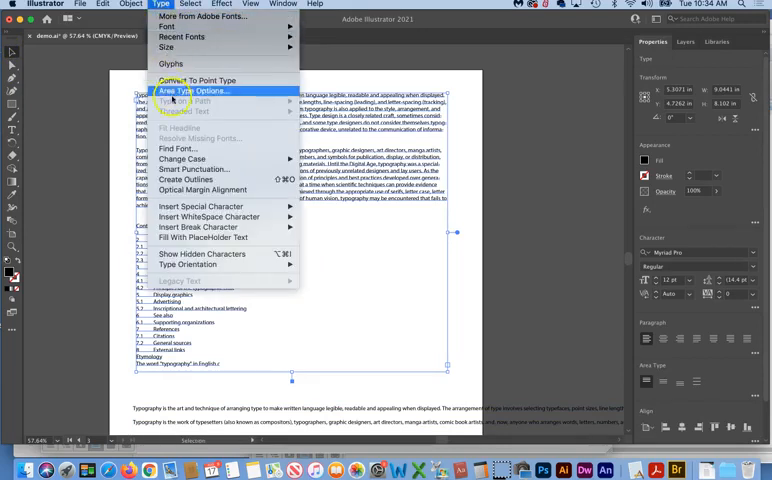
pyautogui.moveTo(188, 206)
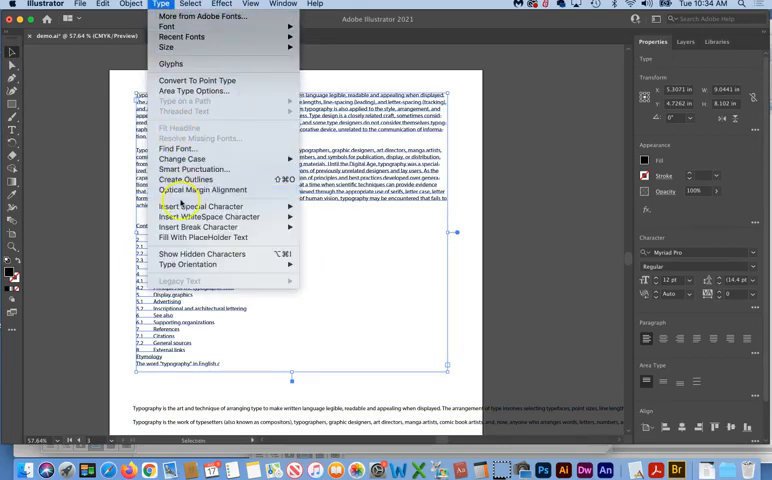
pyautogui.moveTo(201, 253)
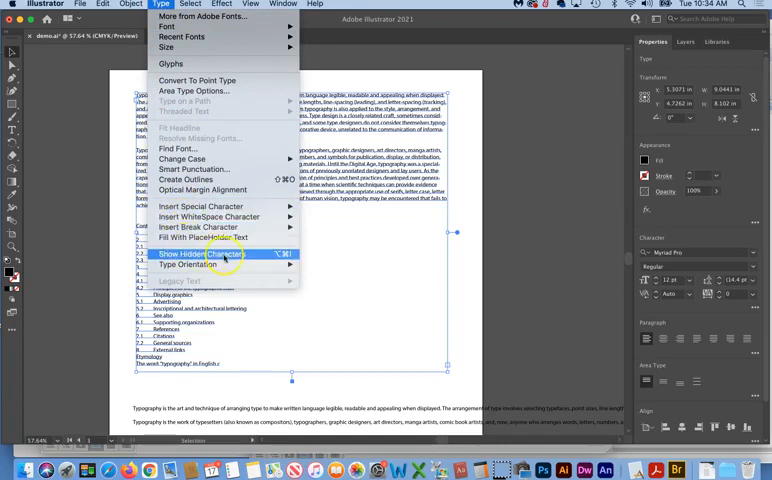
pyautogui.click(203, 263)
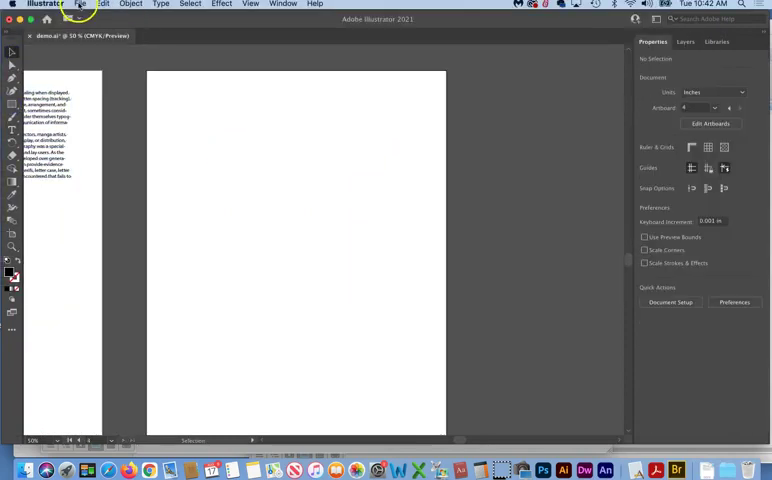
# Place fromClient.docx from the Downloads folder into the document
pyautogui.click(90, 7)
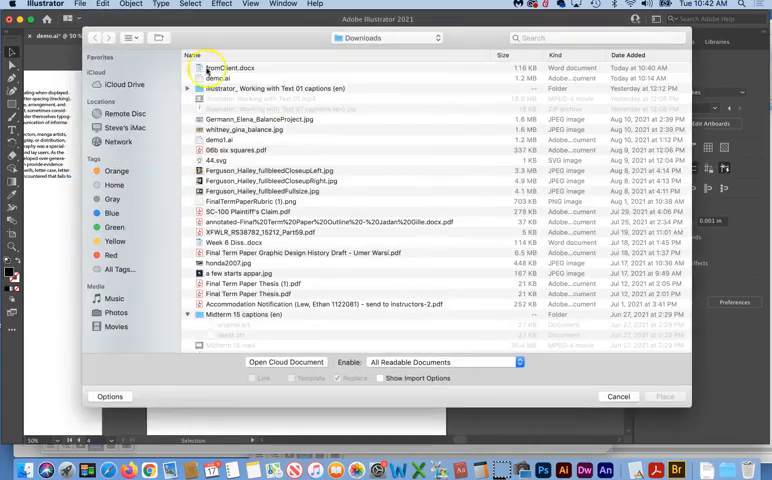
pyautogui.click(218, 63)
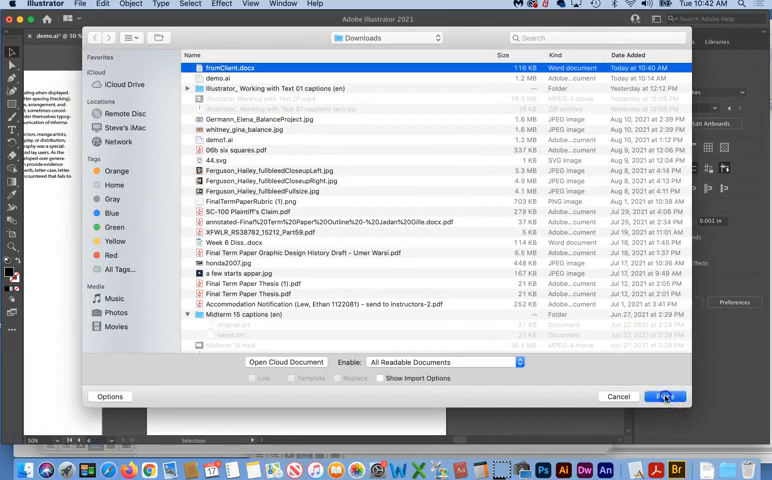
pyautogui.click(660, 397)
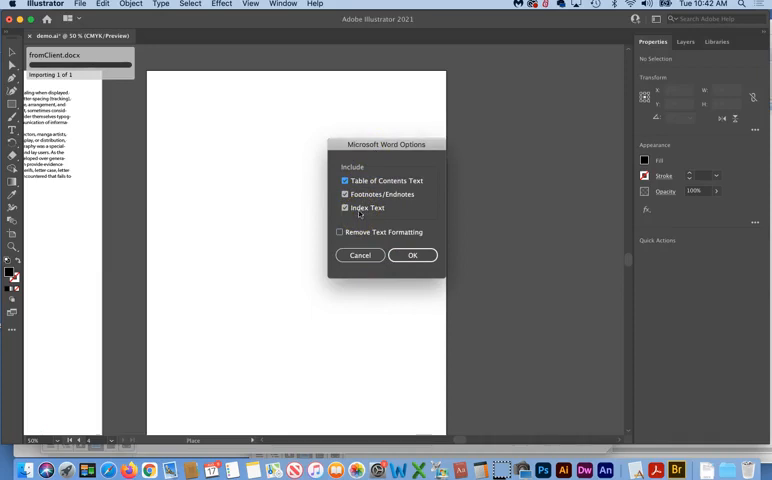
# Import the Word file with Table of Contents Text unchecked
pyautogui.click(345, 180)
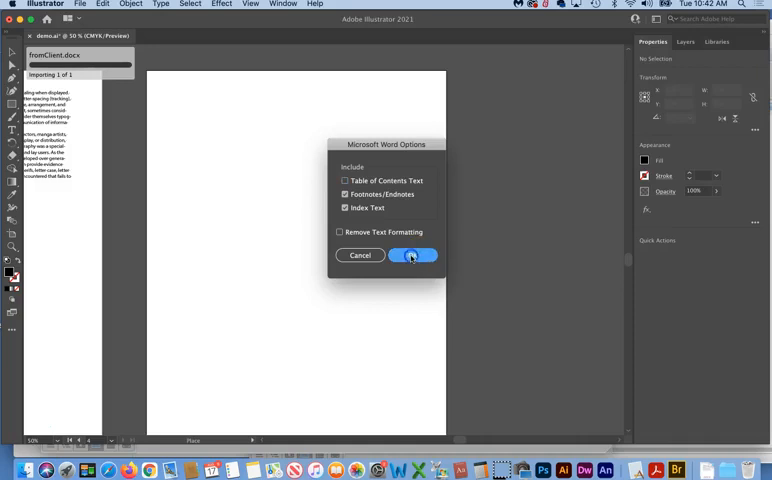
pyautogui.click(413, 255)
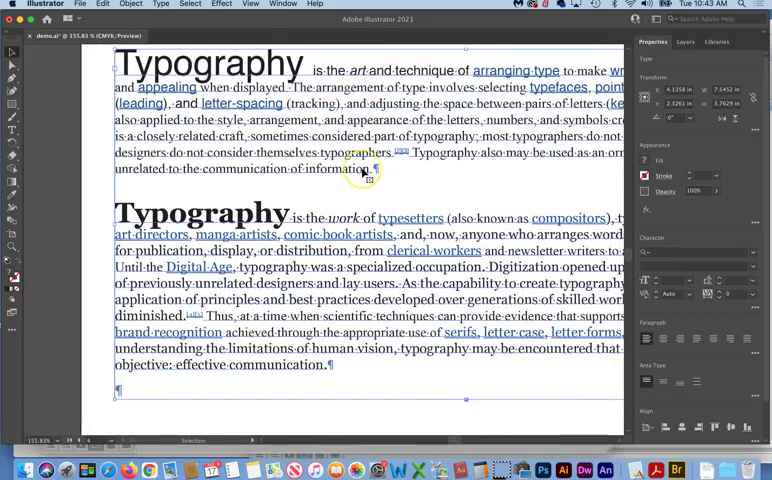
# Scroll down to inspect the placed Word typography text and Lorem ipsum blocks
pyautogui.scroll(-3)
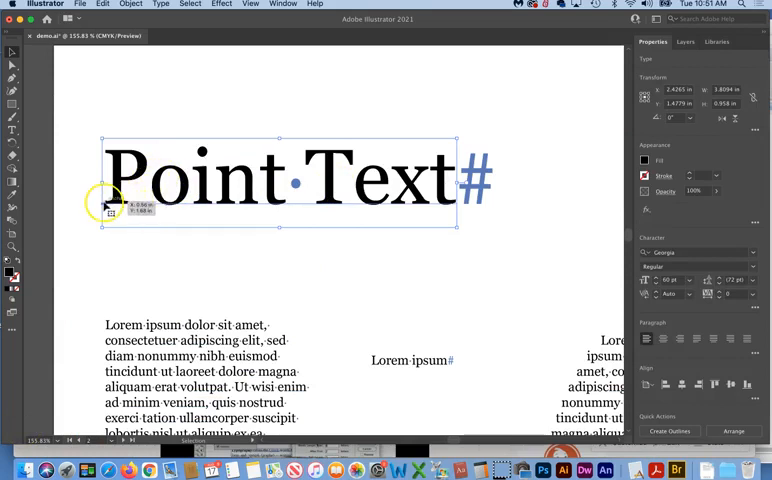
pyautogui.moveTo(435, 185)
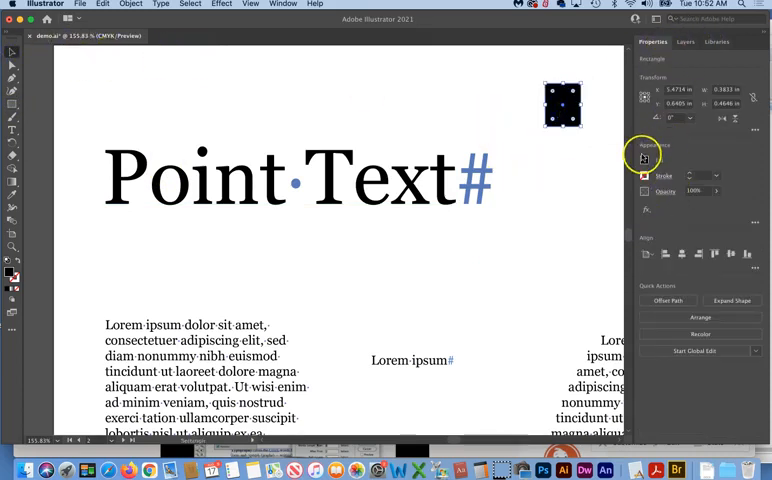
# Fill the small top-right square red, then select the Point Text heading
pyautogui.click(645, 160)
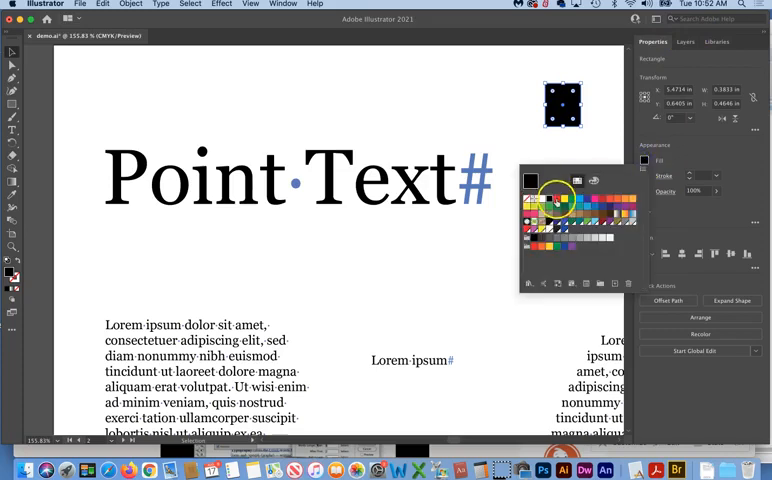
pyautogui.click(553, 196)
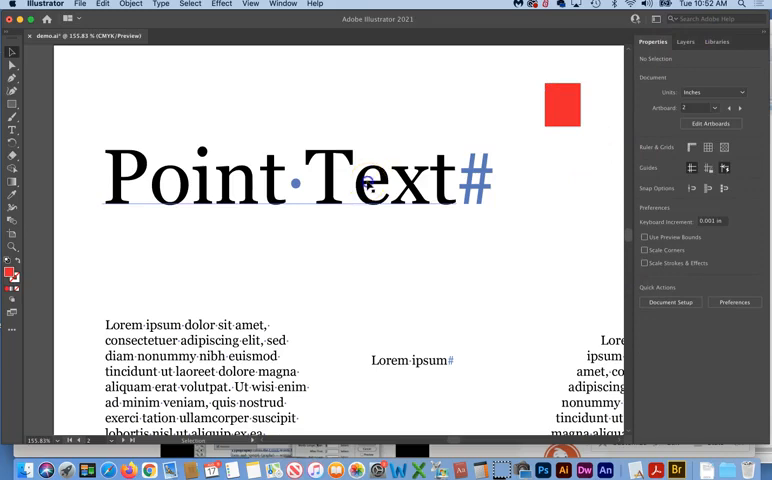
pyautogui.click(370, 182)
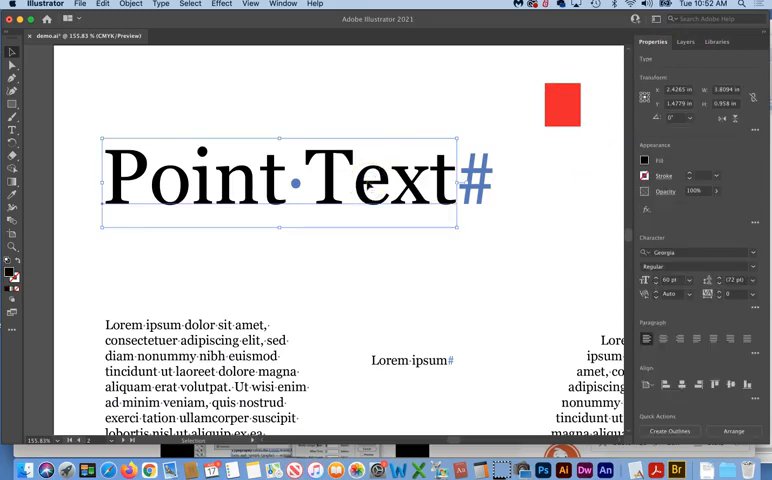
pyautogui.moveTo(536, 278)
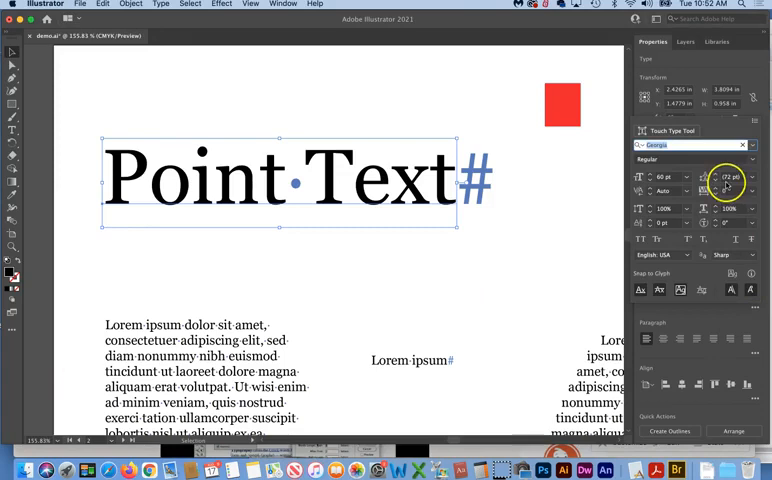
# Apply the EmojiOne font to the Point Text heading and search for another typeface
pyautogui.click(685, 145)
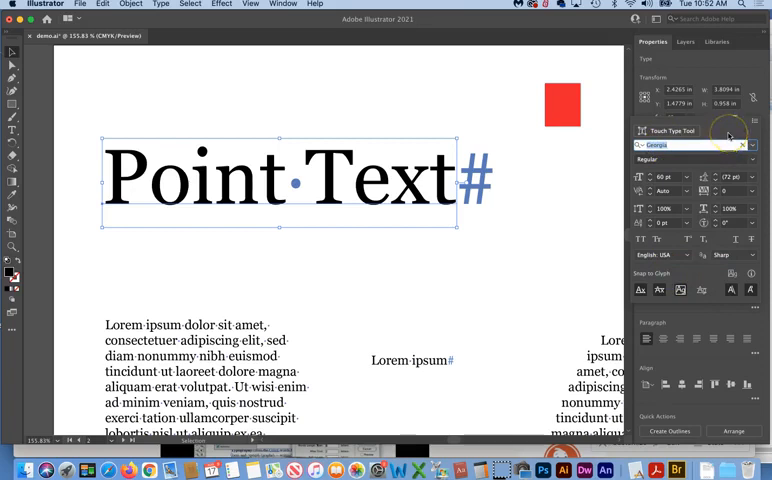
pyautogui.click(695, 145)
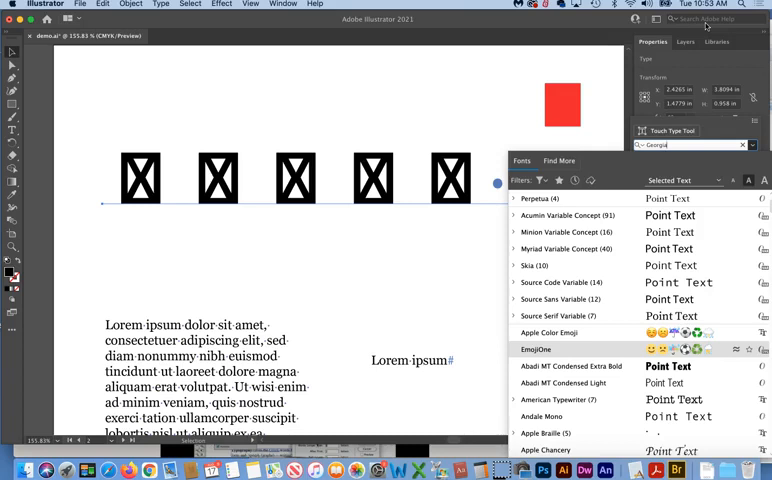
pyautogui.click(557, 315)
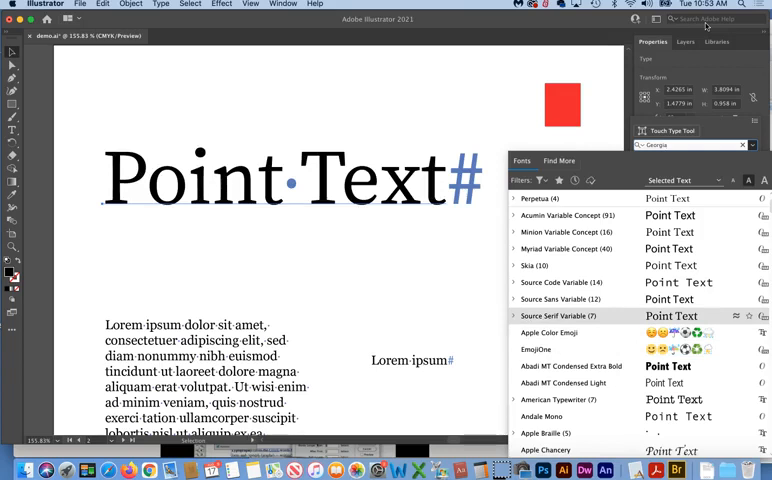
pyautogui.moveTo(12, 423)
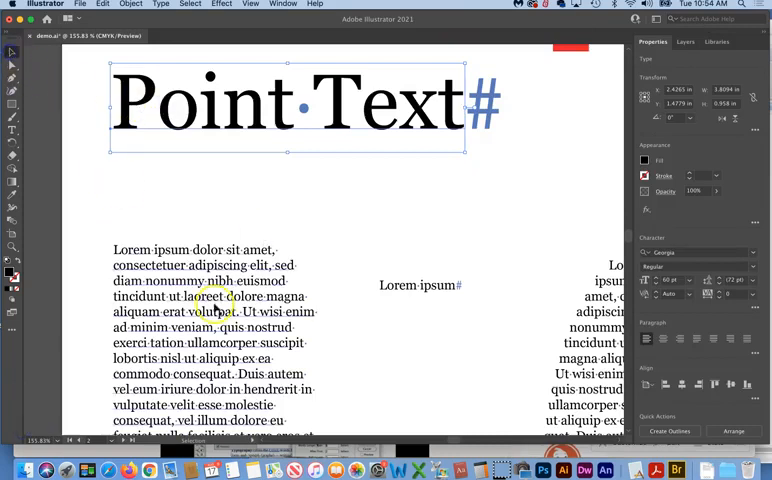
# Set the paragraph's first word, Lorem, in Myriad Pro Italic
pyautogui.click(210, 311)
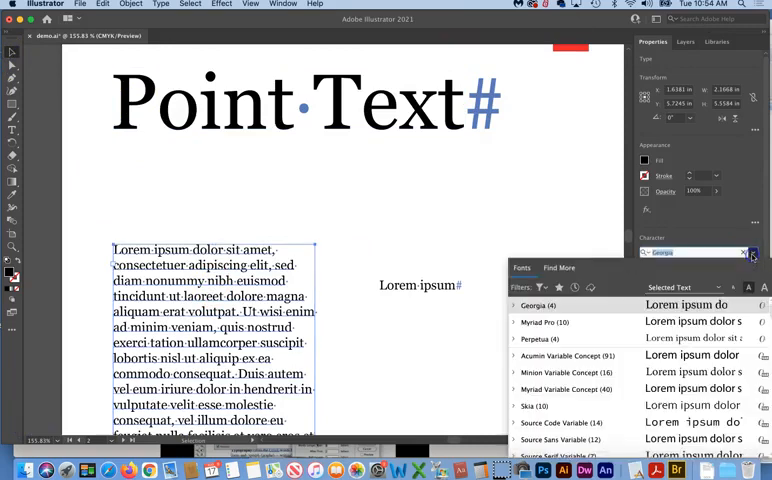
pyautogui.click(543, 338)
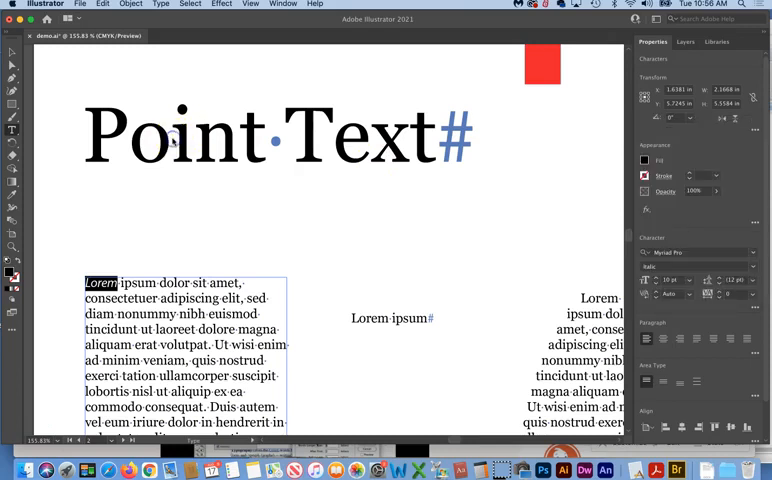
# Select the heading word Point and reduce its font size well below Text
pyautogui.click(173, 137)
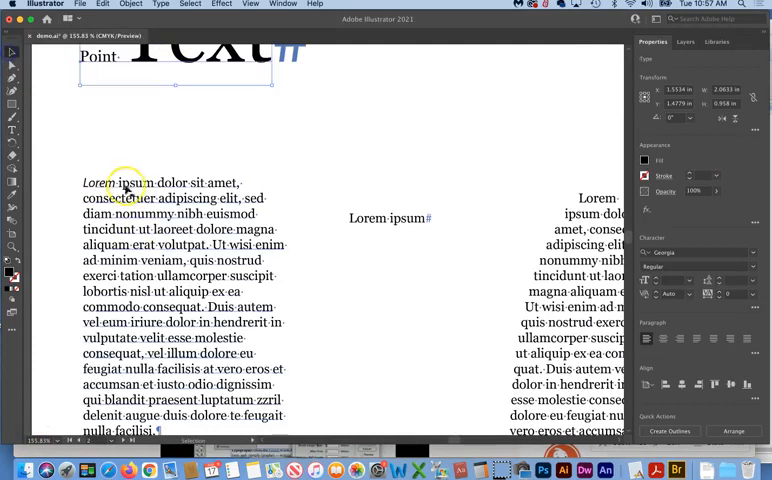
# Give the Lorem ipsum paragraph 18 pt leading
pyautogui.click(128, 185)
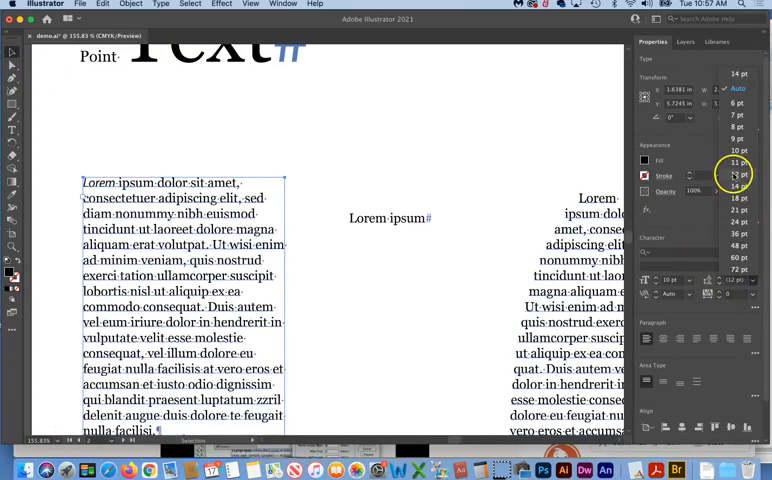
pyautogui.click(737, 186)
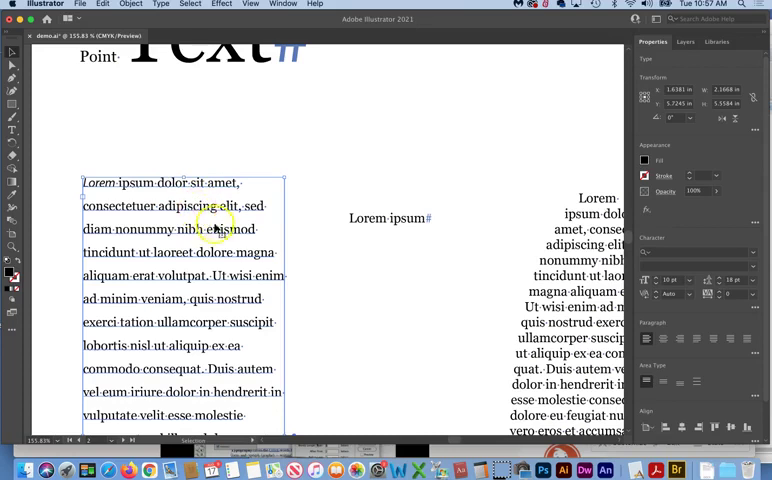
pyautogui.moveTo(188, 188)
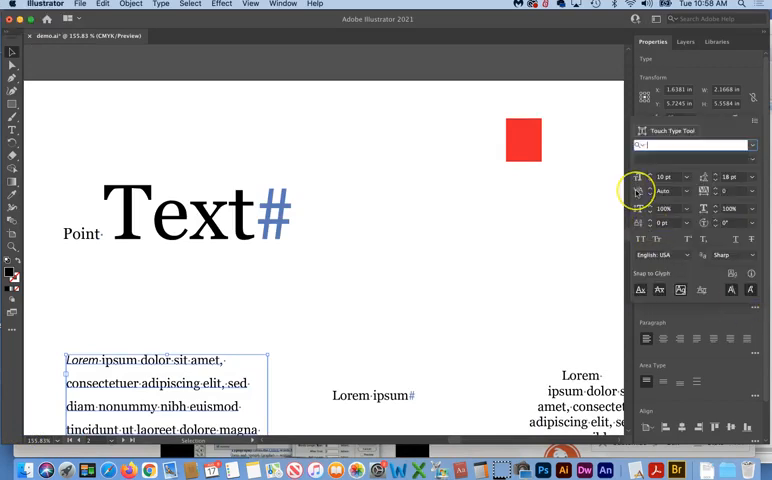
pyautogui.moveTo(638, 190)
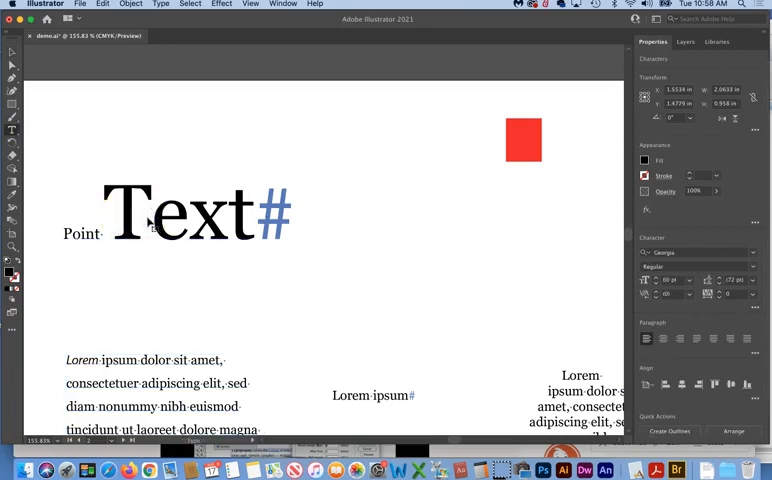
# Select the word Text and tighten its tracking to -100
pyautogui.click(133, 213)
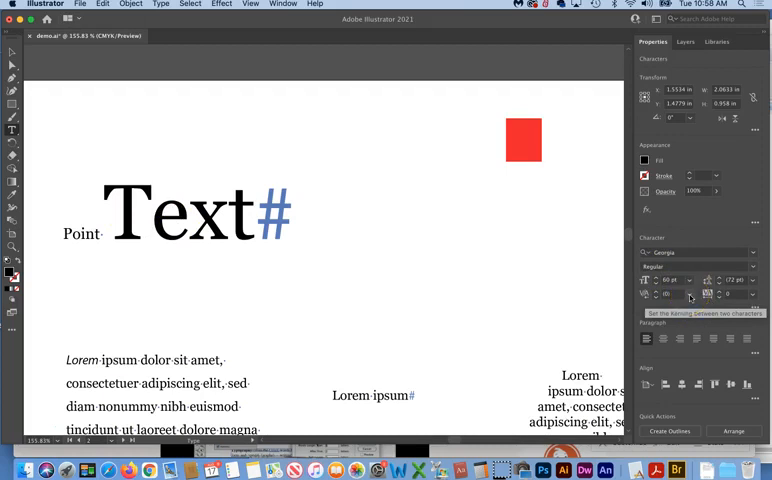
pyautogui.click(689, 294)
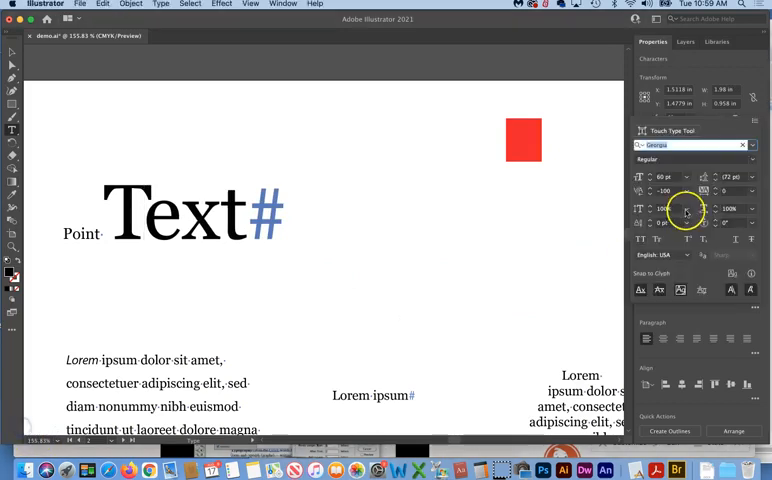
pyautogui.moveTo(703, 191)
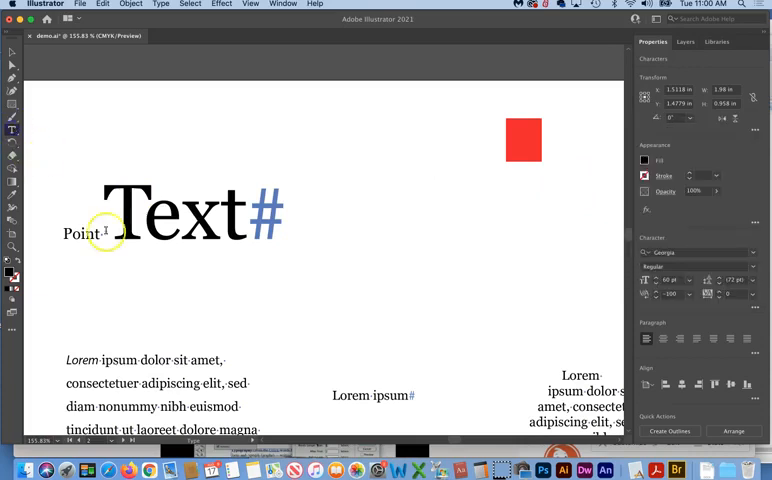
# Double-click to select the heading word Text
pyautogui.doubleClick(185, 213)
pyautogui.write('124')
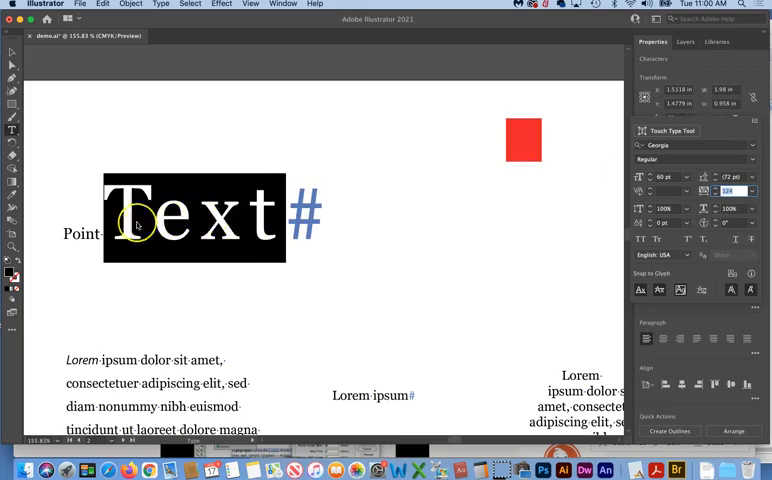
pyautogui.moveTo(258, 228)
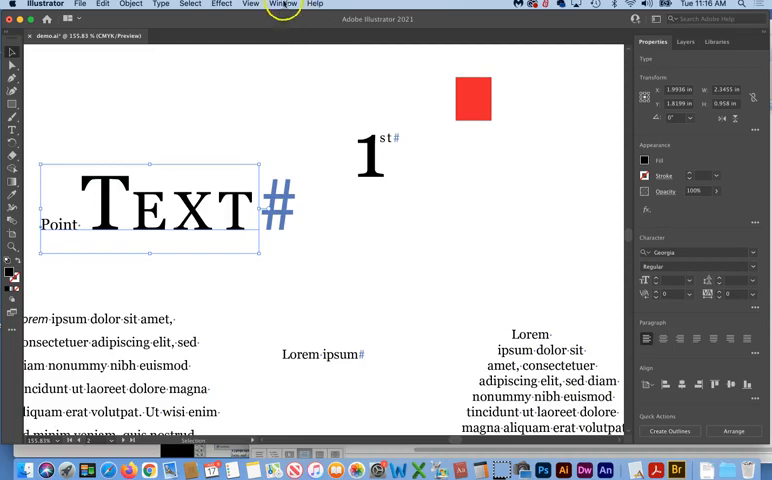
pyautogui.click(282, 5)
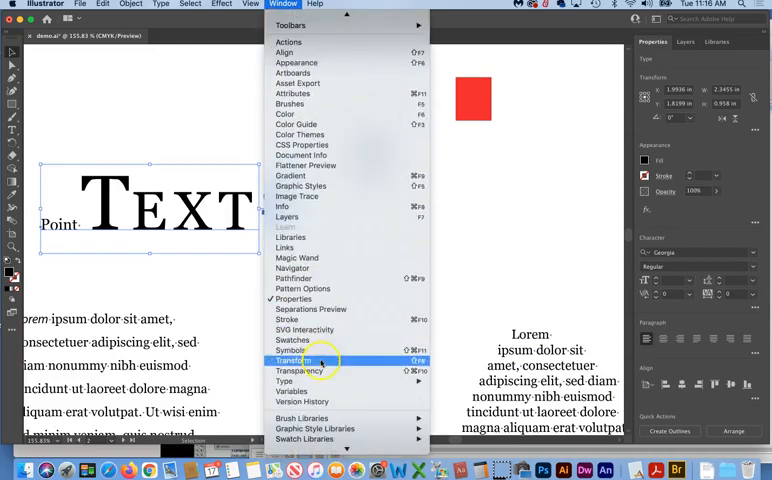
pyautogui.click(286, 375)
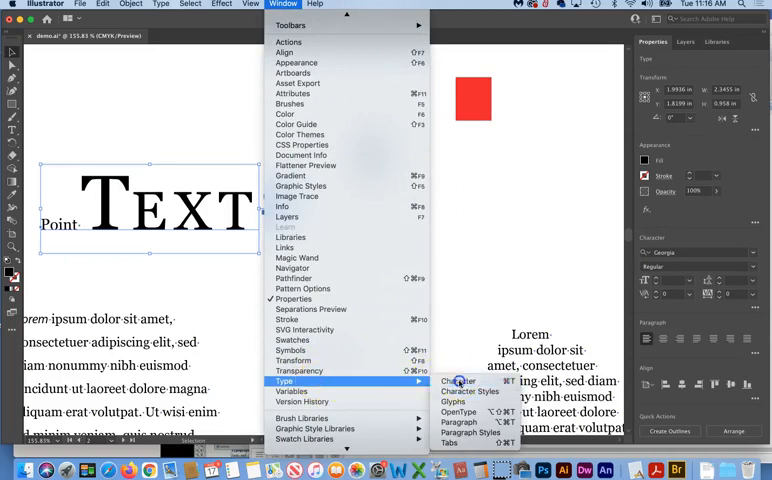
pyautogui.click(454, 384)
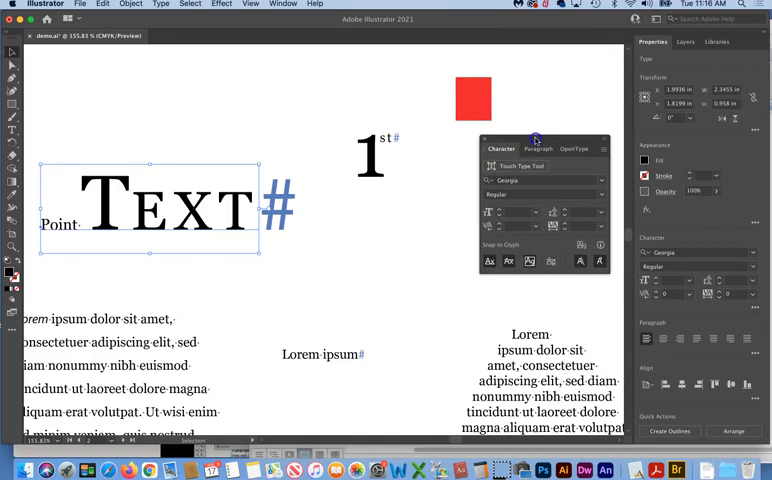
pyautogui.moveTo(558, 268)
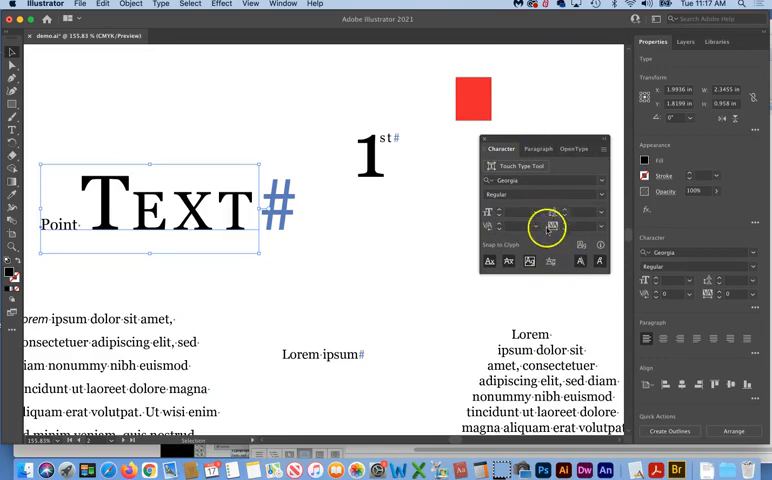
# Choose Show Options from the Character panel menu
pyautogui.click(602, 149)
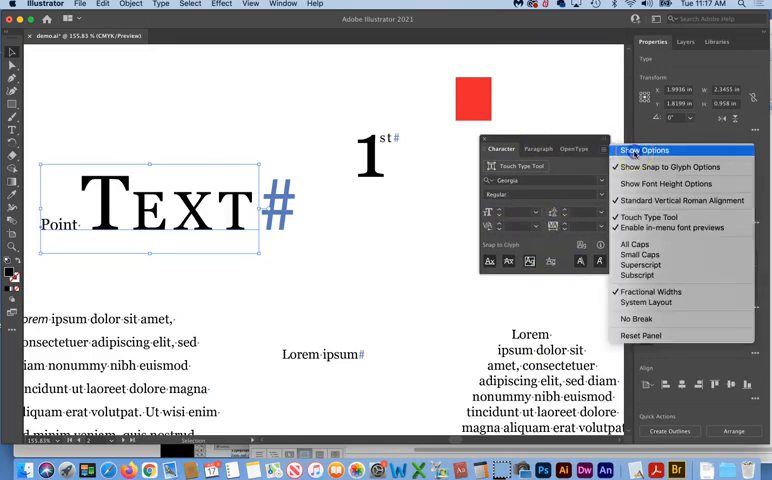
pyautogui.click(643, 150)
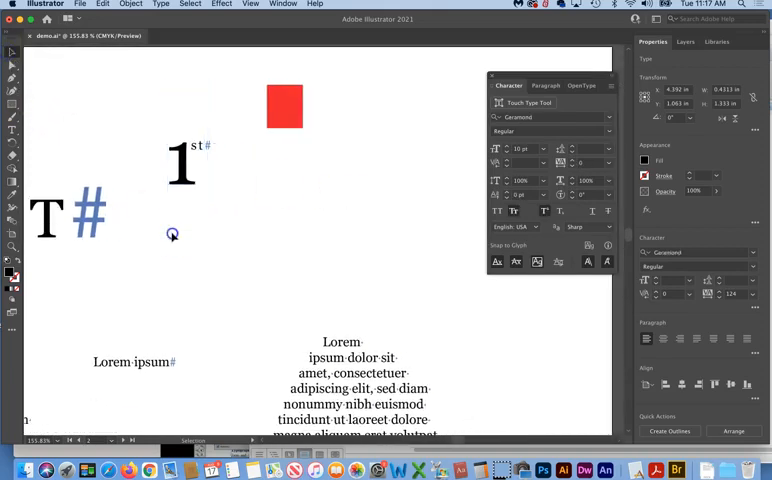
# Deselect the text object and switch to the horizontal Type Tool
pyautogui.click(13, 118)
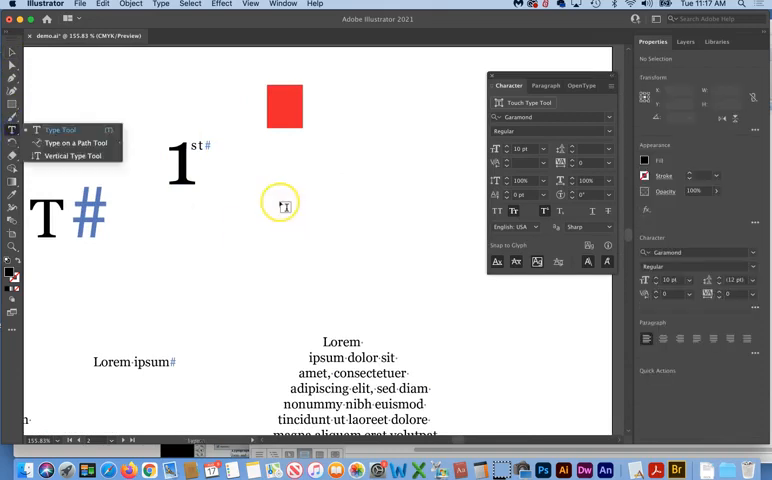
pyautogui.click(283, 205)
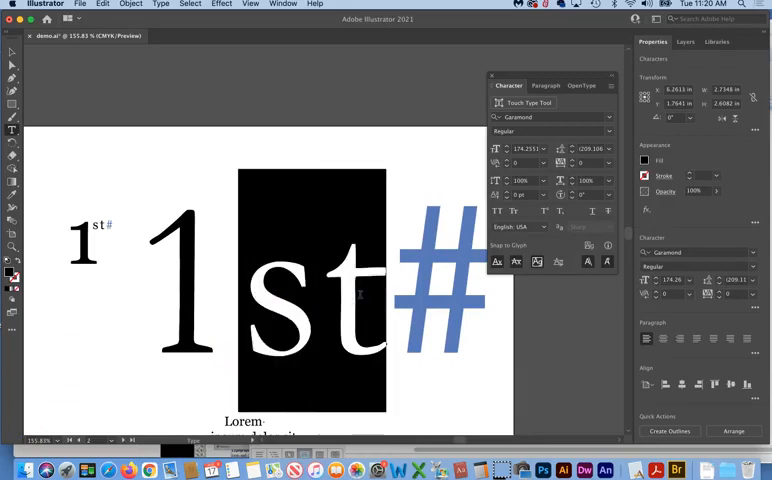
pyautogui.click(533, 148)
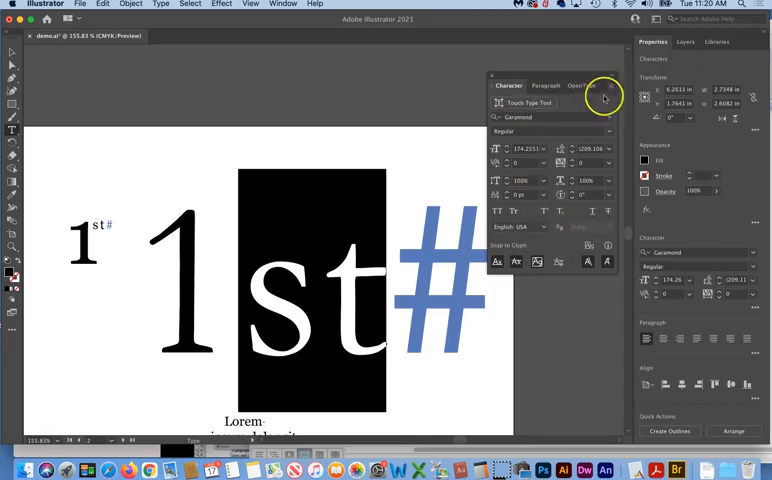
pyautogui.click(602, 98)
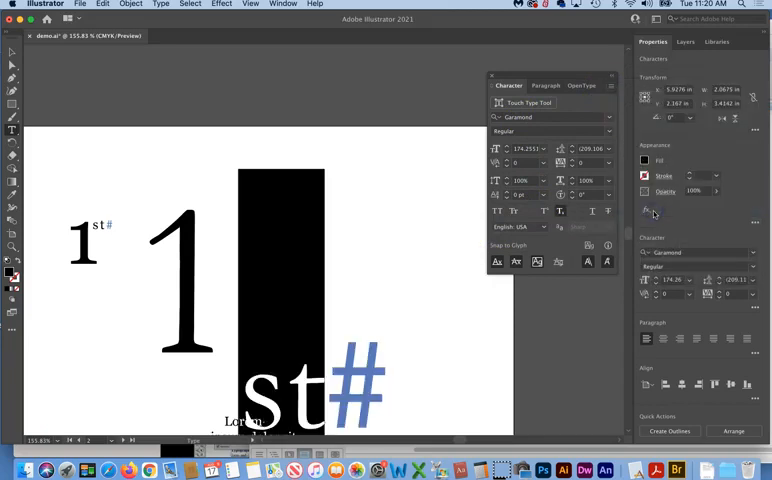
pyautogui.moveTo(610, 109)
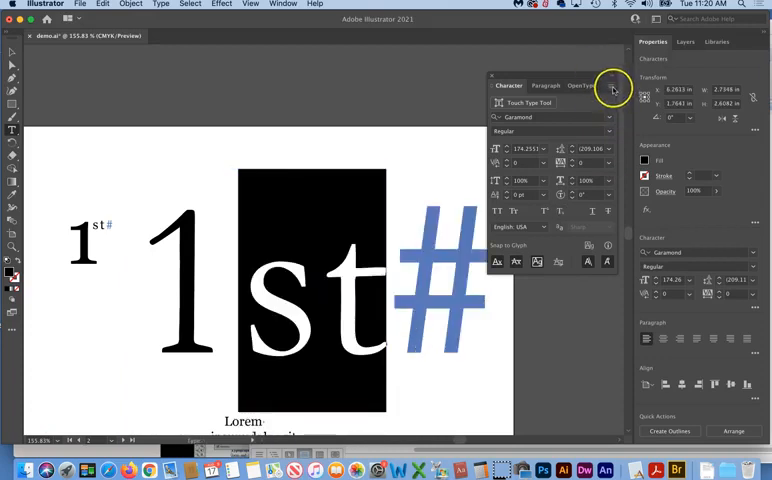
pyautogui.click(608, 89)
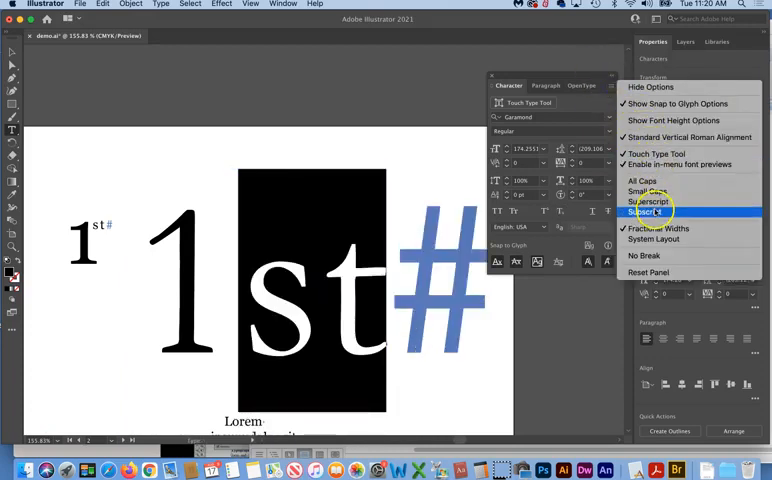
pyautogui.click(648, 211)
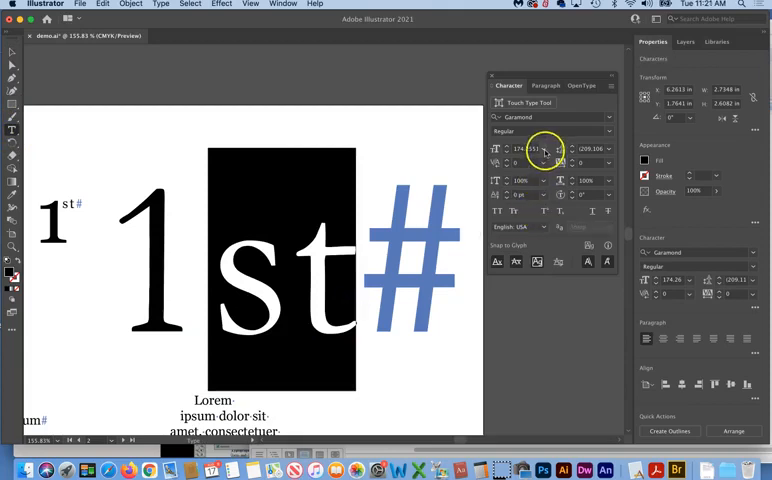
# Set the font size of the 'st#' characters in the '1st#' sample to 21 pt
pyautogui.click(562, 148)
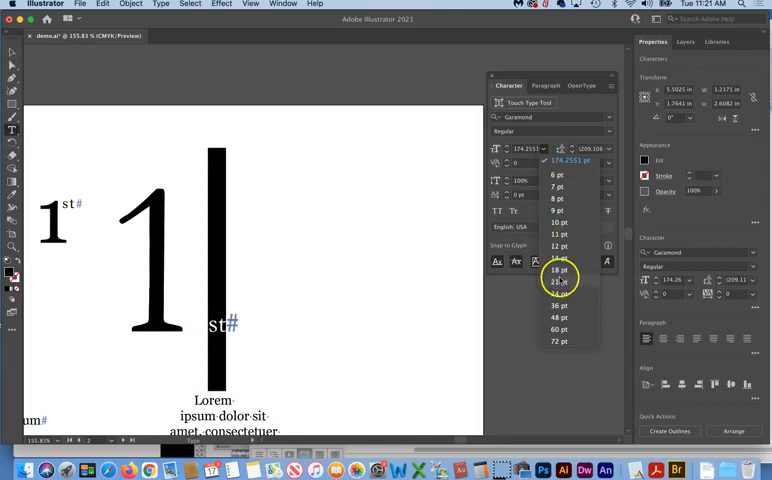
pyautogui.click(558, 281)
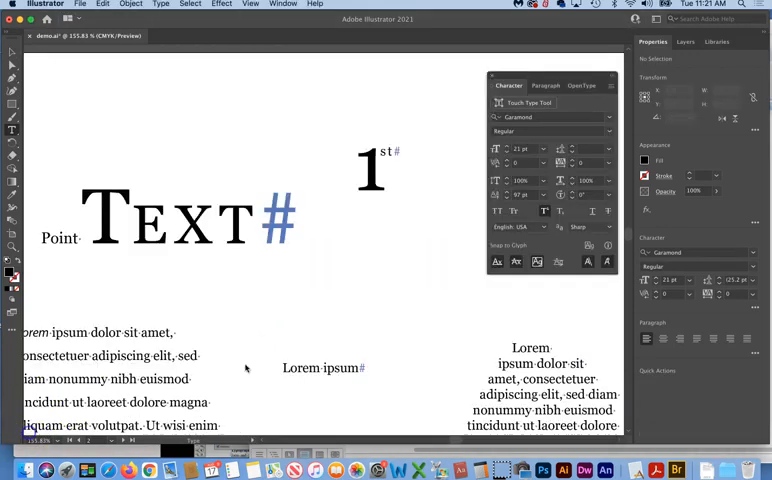
pyautogui.doubleClick(197, 222)
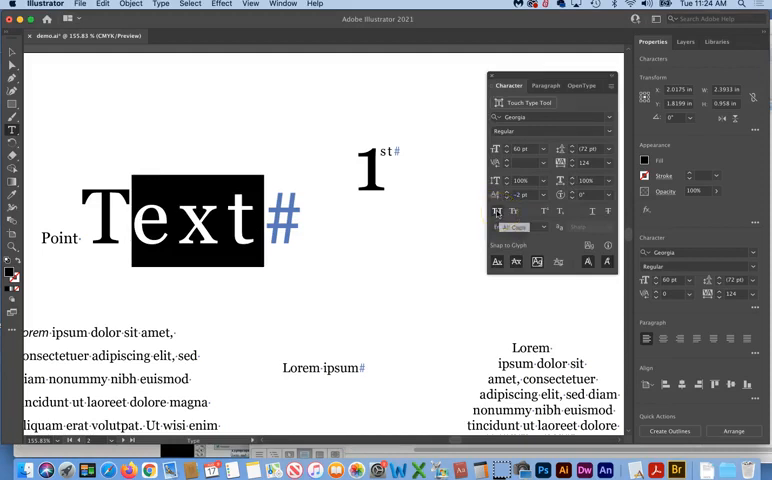
pyautogui.click(513, 227)
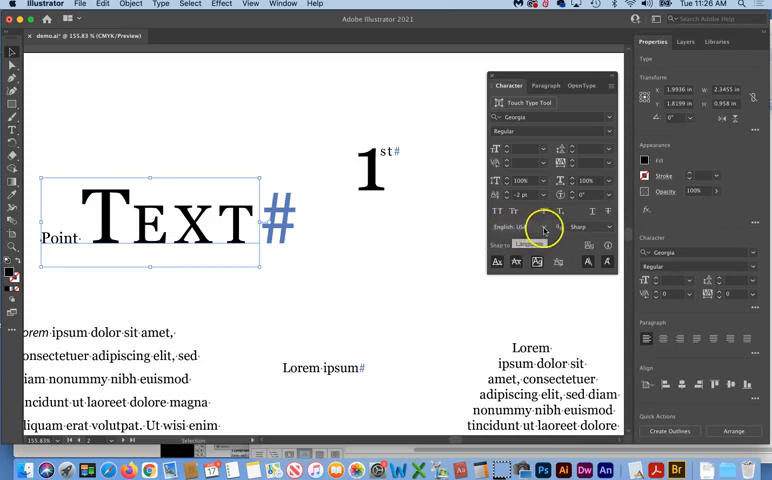
pyautogui.click(518, 226)
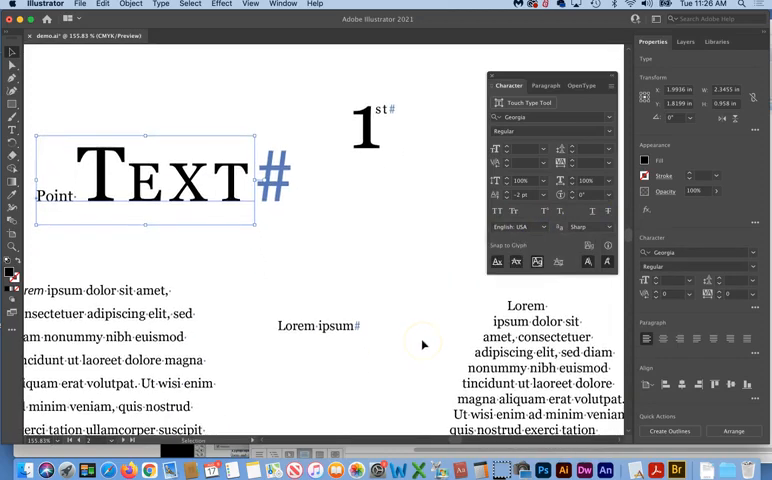
pyautogui.click(510, 226)
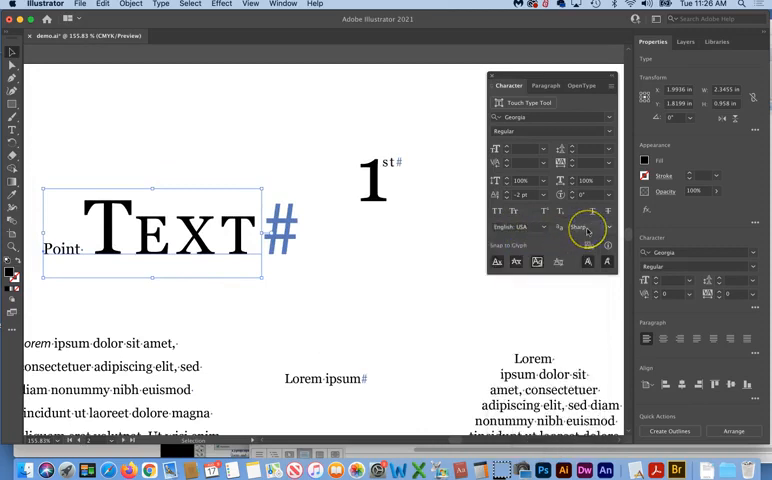
pyautogui.moveTo(588, 228)
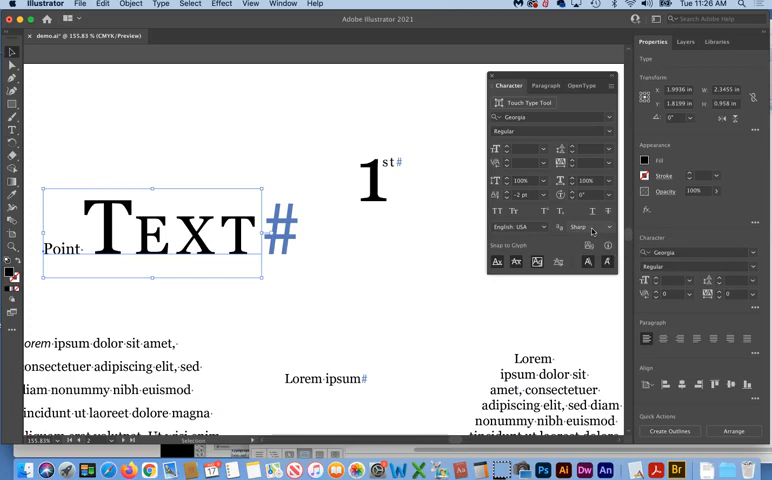
pyautogui.moveTo(608, 230)
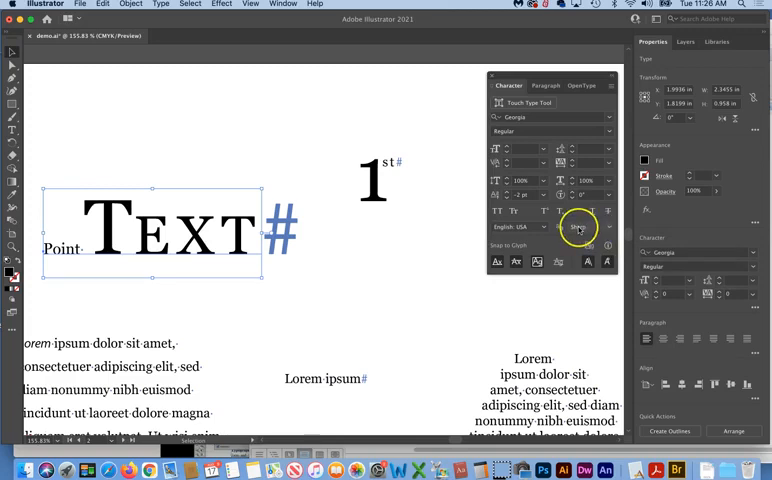
pyautogui.moveTo(582, 228)
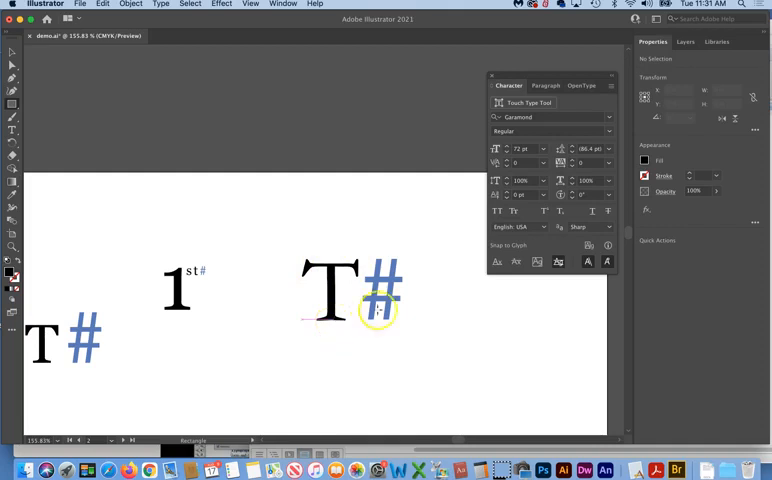
pyautogui.moveTo(557, 261)
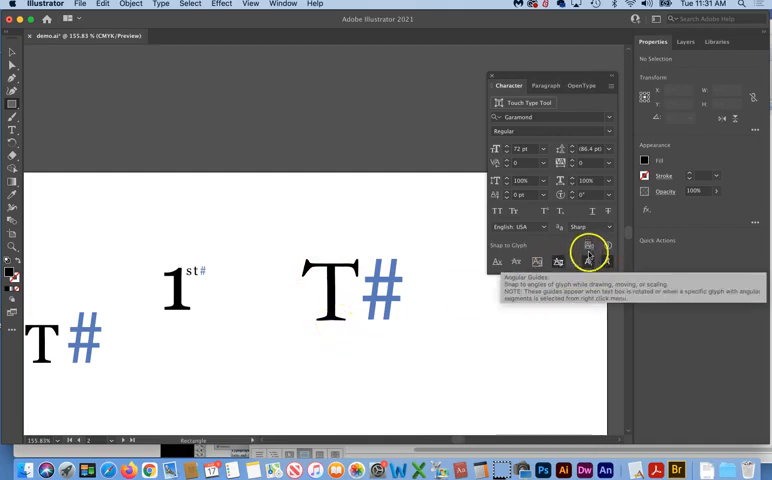
pyautogui.click(585, 247)
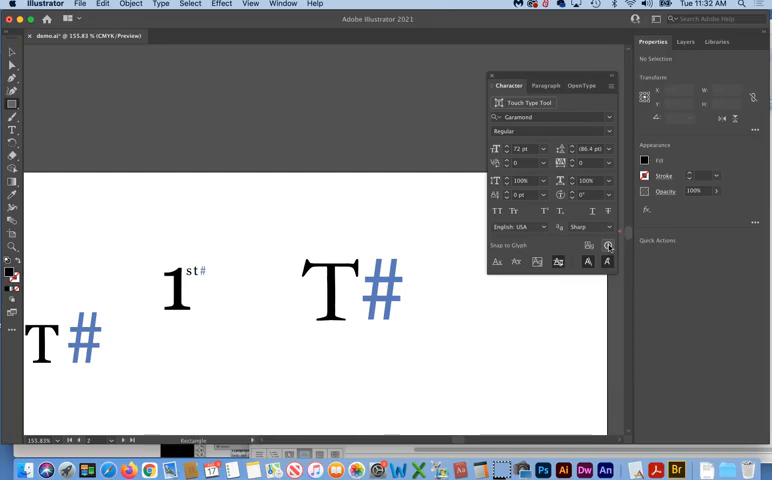
pyautogui.moveTo(143, 407)
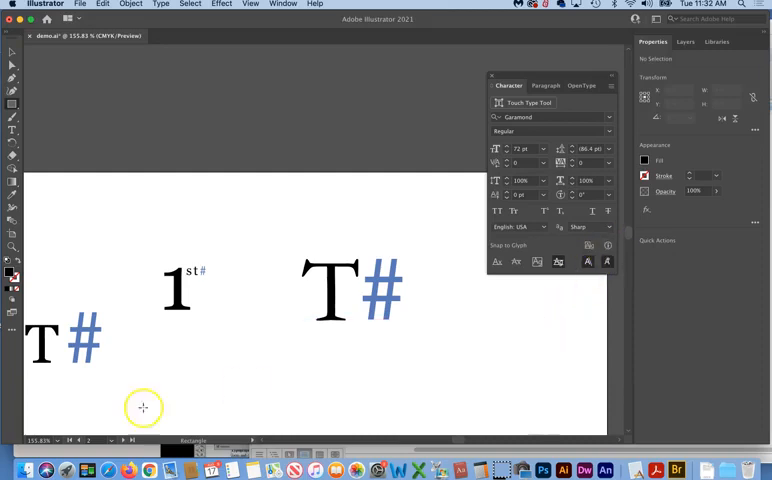